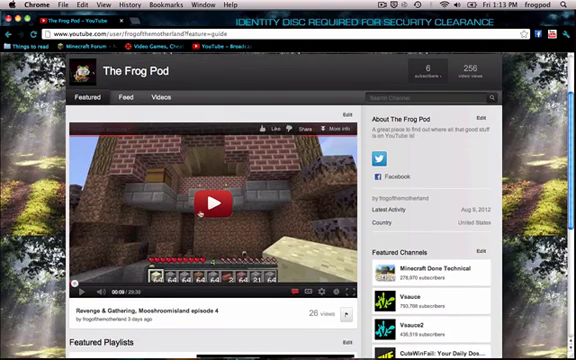
Step: Leave the YouTube channel page so the desktop and Spotlight search show
click(216, 204)
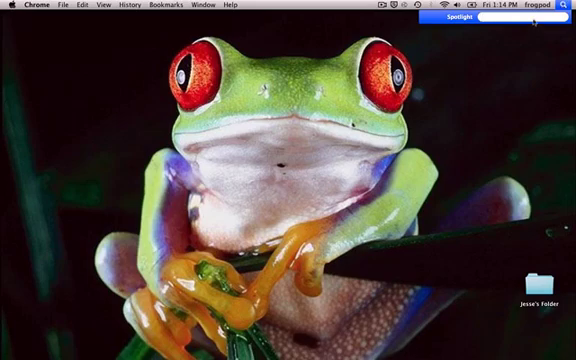
Step: Go to the Frogpod home folder on Macintosh HD and enter its Library folder
text(m)
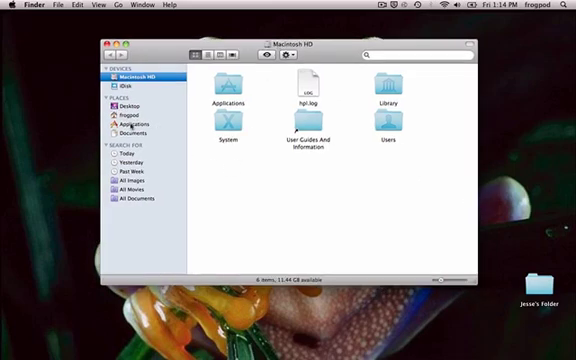
click(120, 114)
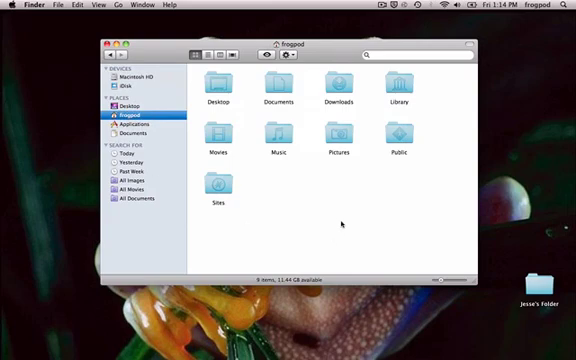
double_click(392, 84)
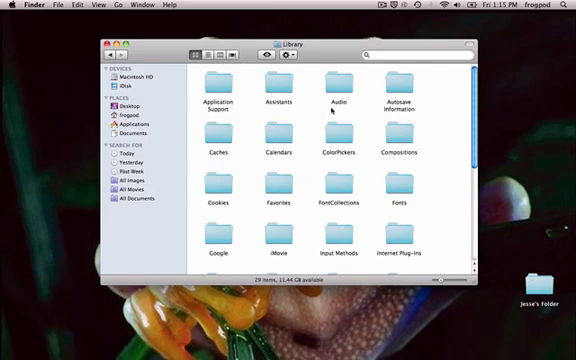
mouse_move(202, 82)
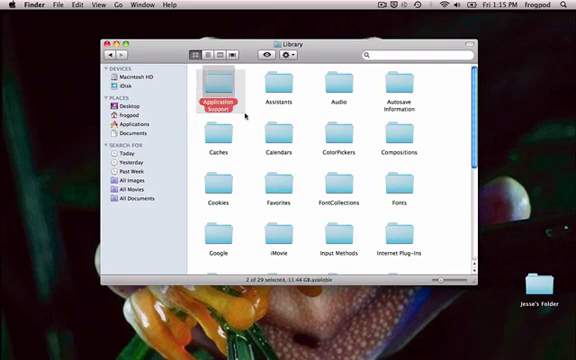
Step: Enter Application Support and then the minecraft folder with bin, saves and texturepacks
double_click(216, 84)
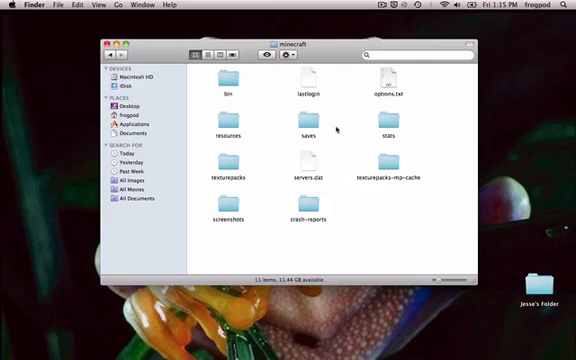
mouse_move(284, 270)
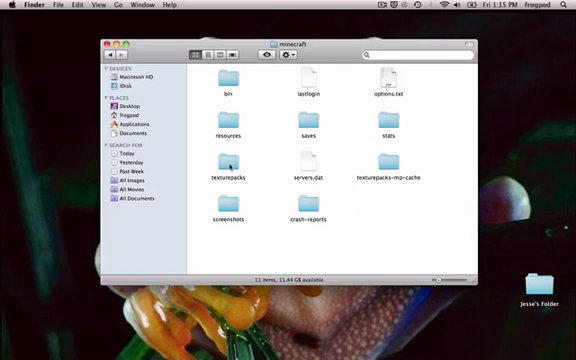
click(226, 176)
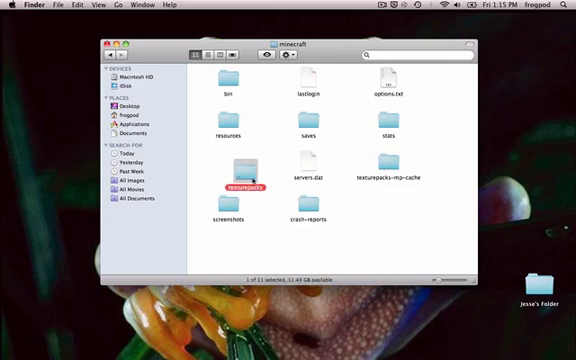
double_click(244, 180)
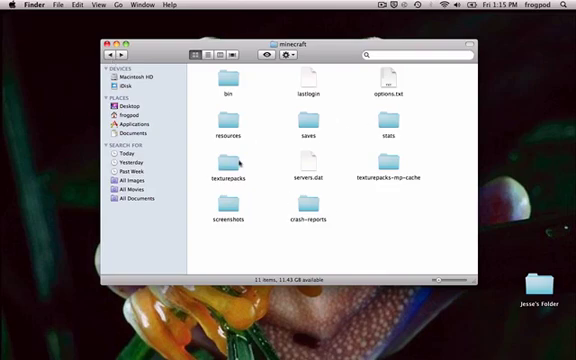
double_click(224, 170)
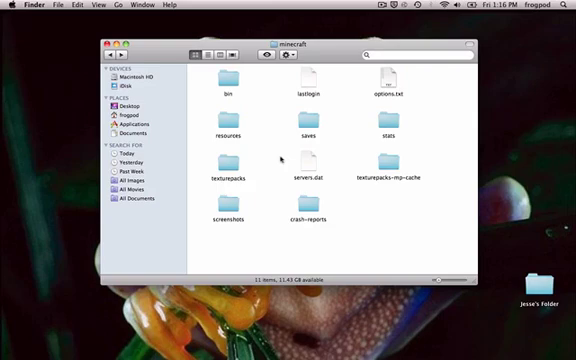
mouse_move(212, 72)
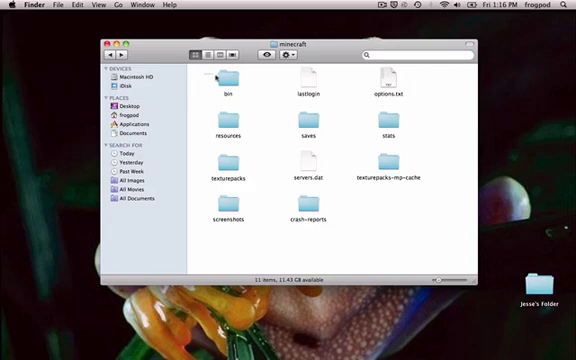
Step: Enter the bin folder and unpack minecraft.jar from its context menu
double_click(228, 82)
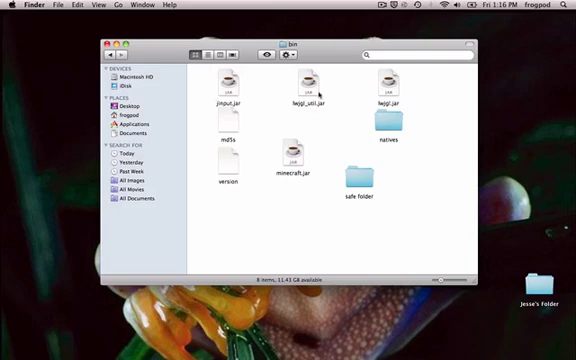
click(296, 160)
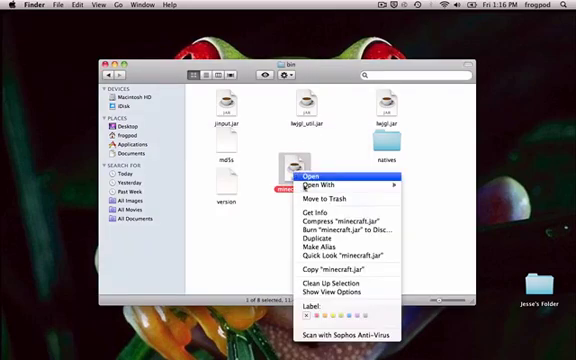
click(316, 184)
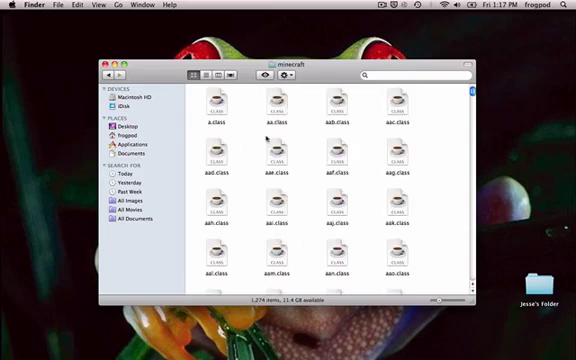
Step: Browse the unpacked jar and enter its minecraft folder holding armor, art, gui, mob and terrain
scroll(down, 3)
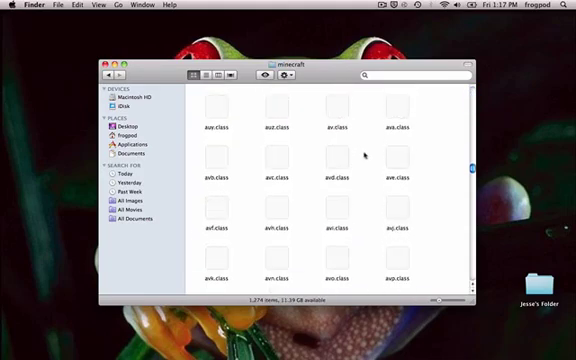
scroll(down, 3)
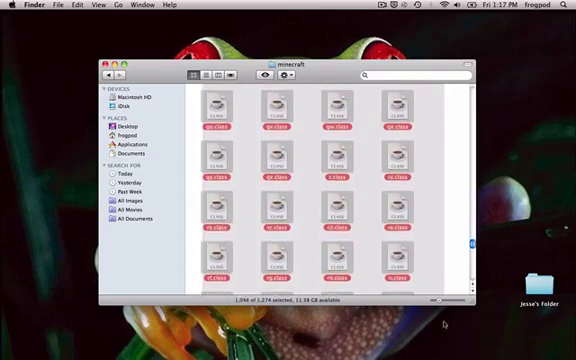
scroll(down, 3)
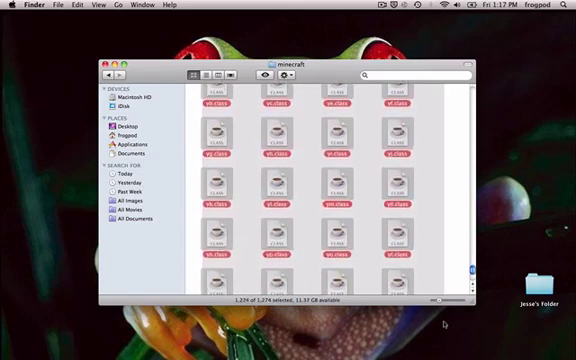
scroll(down, 3)
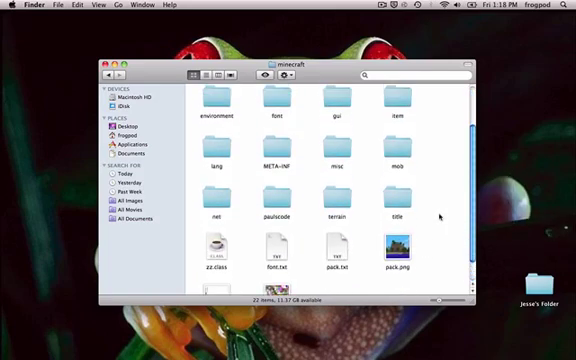
scroll(down, 3)
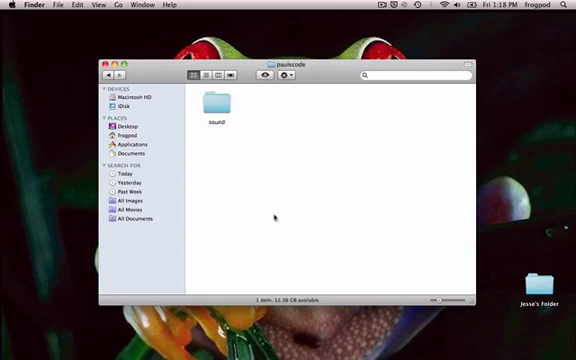
double_click(208, 108)
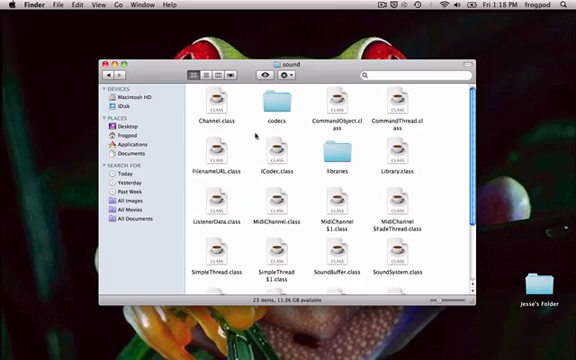
click(104, 76)
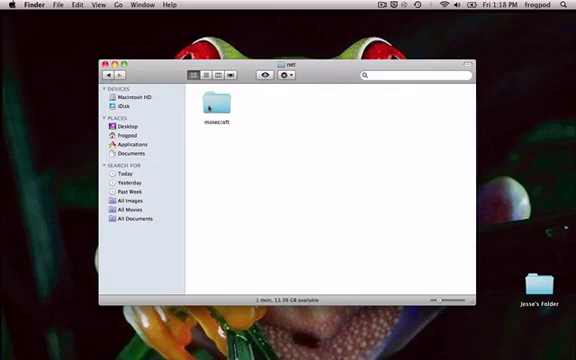
double_click(208, 104)
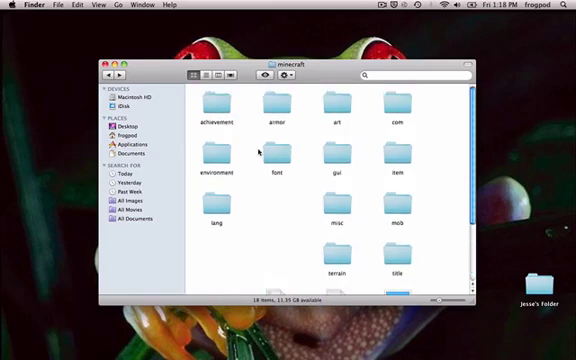
click(396, 110)
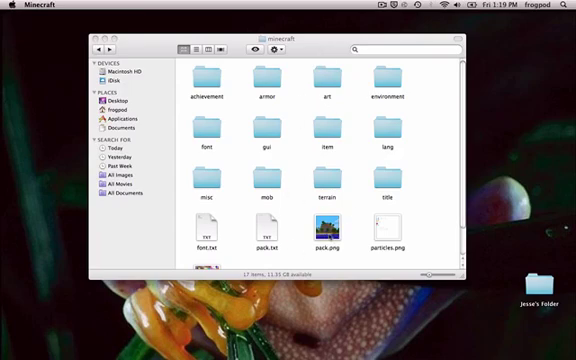
Step: Bring pack.txt from the minecraft folder into TextEdit
click(328, 224)
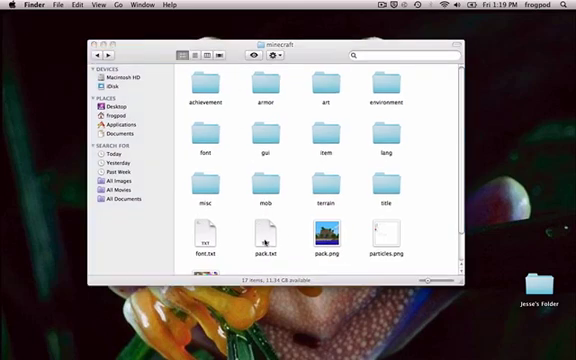
click(264, 242)
text(A very random)
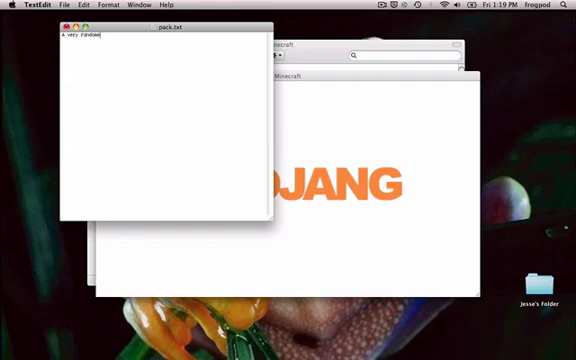
Step: Write the description 'look for minecraft' in pack.txt and return to the game
text(look for mine)
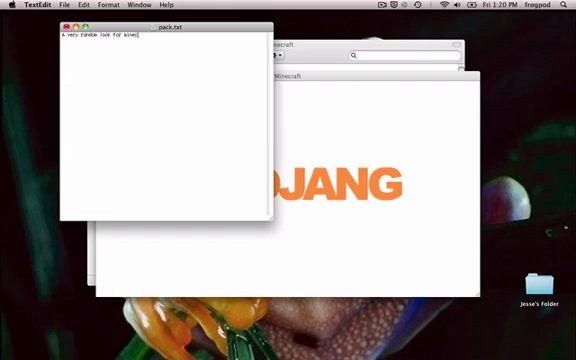
text(craft)
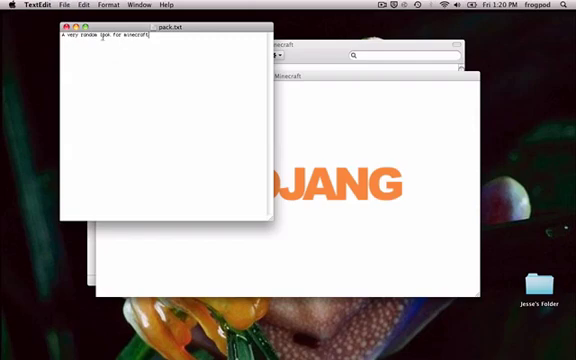
click(68, 8)
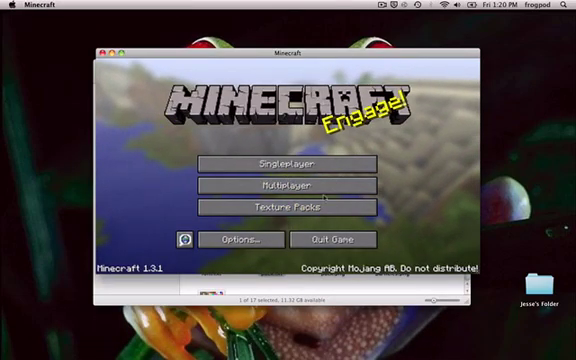
Step: Show the Texture Packs screen with Default and mooshroom and reveal the texture pack folder
click(288, 206)
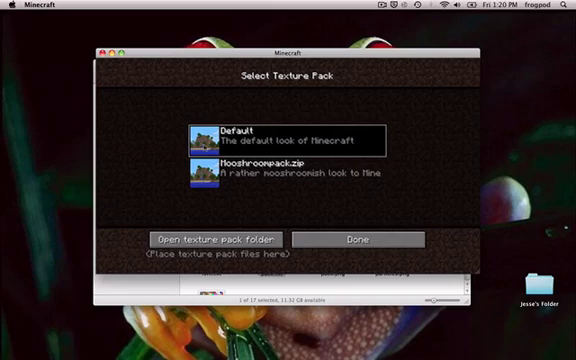
click(216, 240)
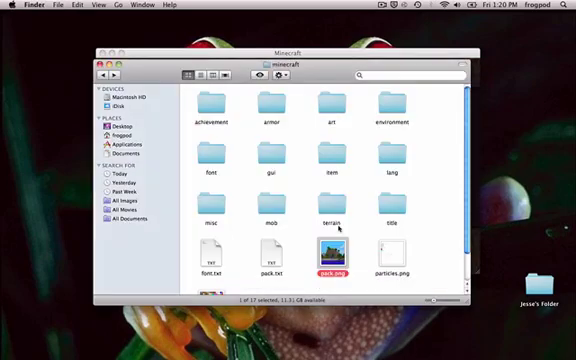
click(272, 250)
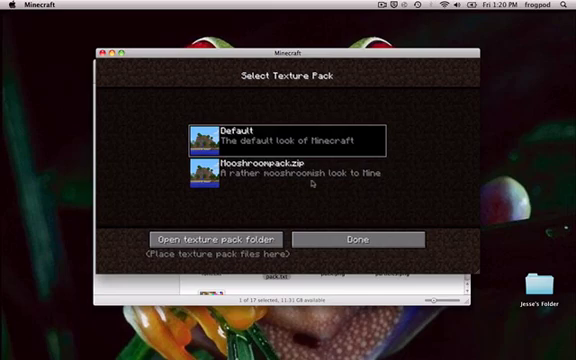
click(216, 240)
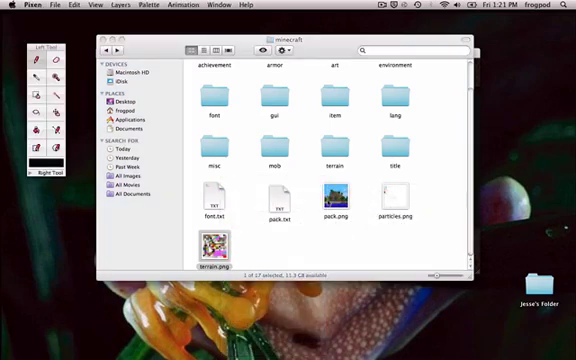
Step: Load terrain.png from the minecraft folder into Pixen
double_click(212, 244)
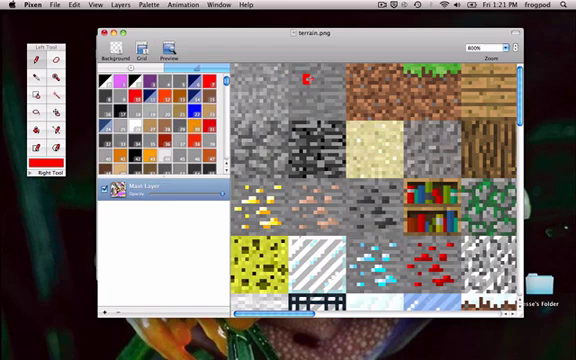
Step: Paint red pixels onto the stone block tiles at the top-left of terrain.png
click(332, 76)
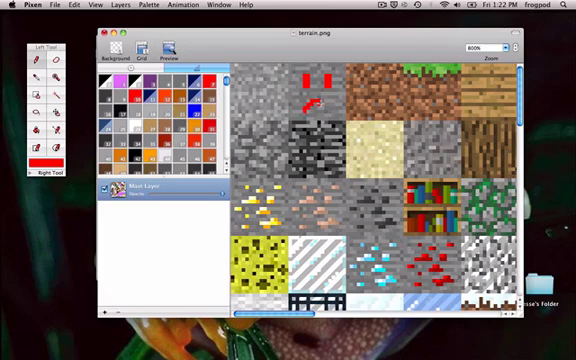
click(322, 102)
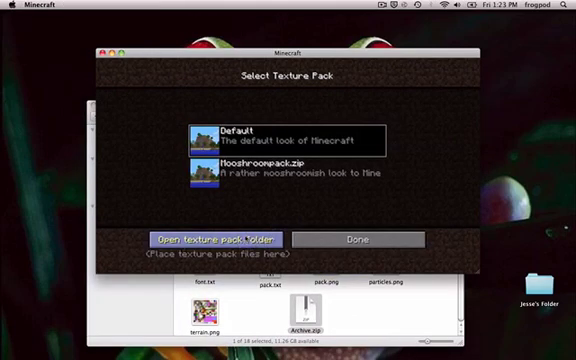
Step: Place the zipped pack into Minecraft's texturepacks folder so it appears in the list
click(220, 240)
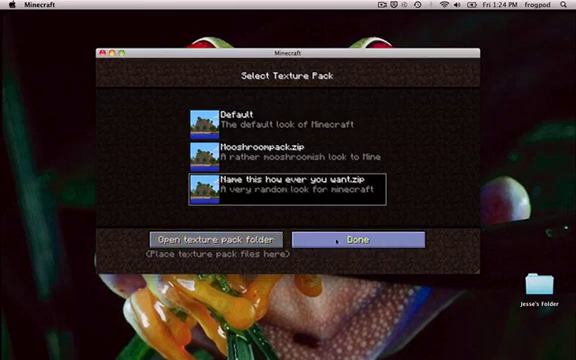
Step: Return to the main menu with Done and enter Singleplayer to see the saved worlds
click(354, 238)
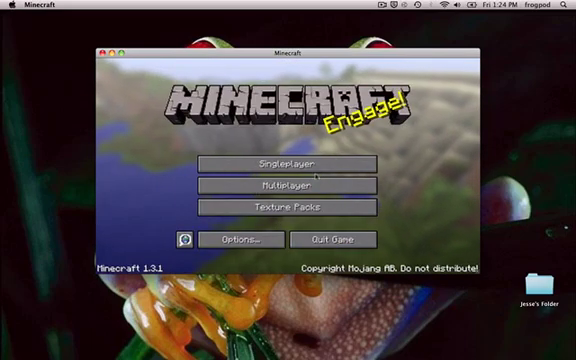
mouse_move(288, 164)
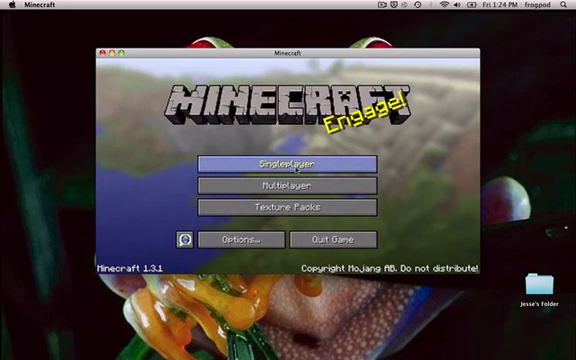
click(288, 162)
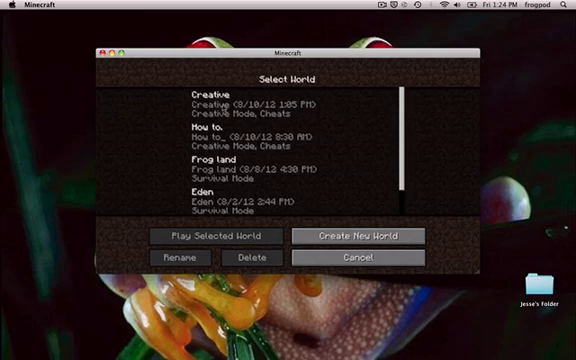